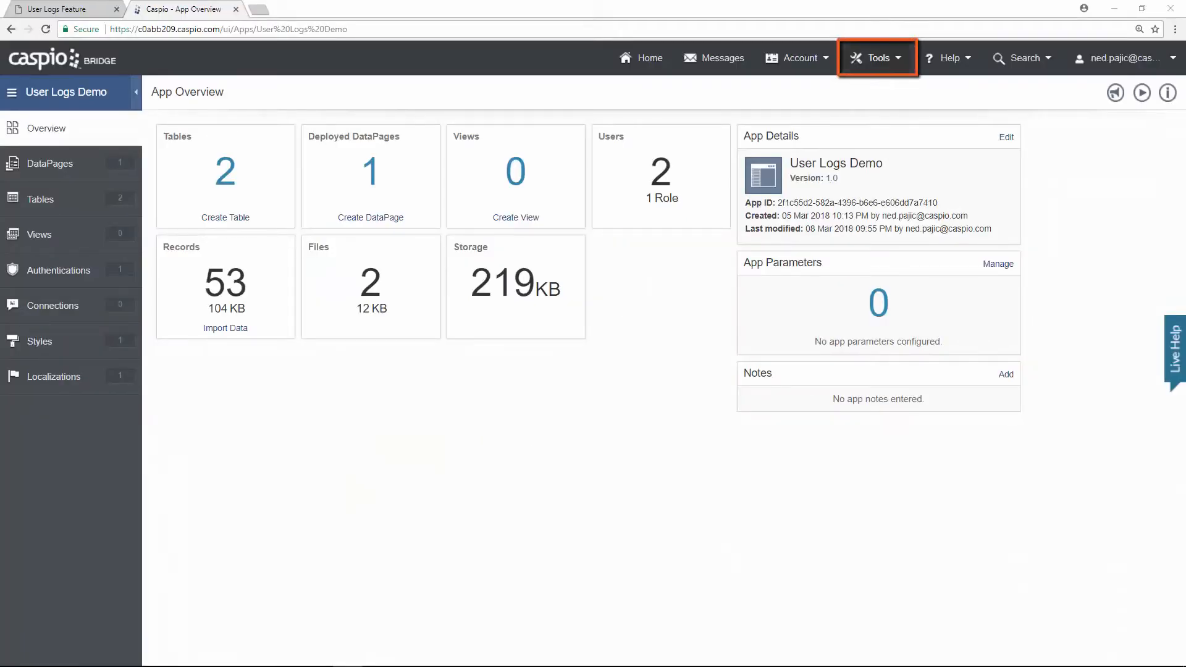
Step: Open the User Logs tool from the Bridge Tools menu
click(876, 58)
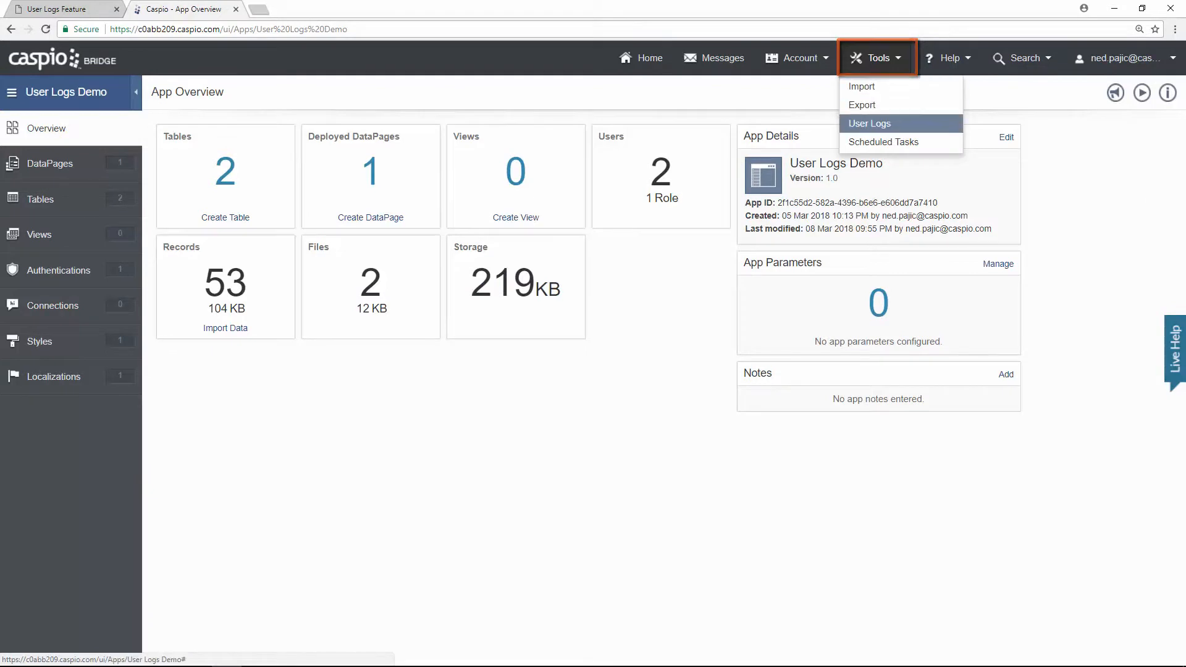
click(870, 123)
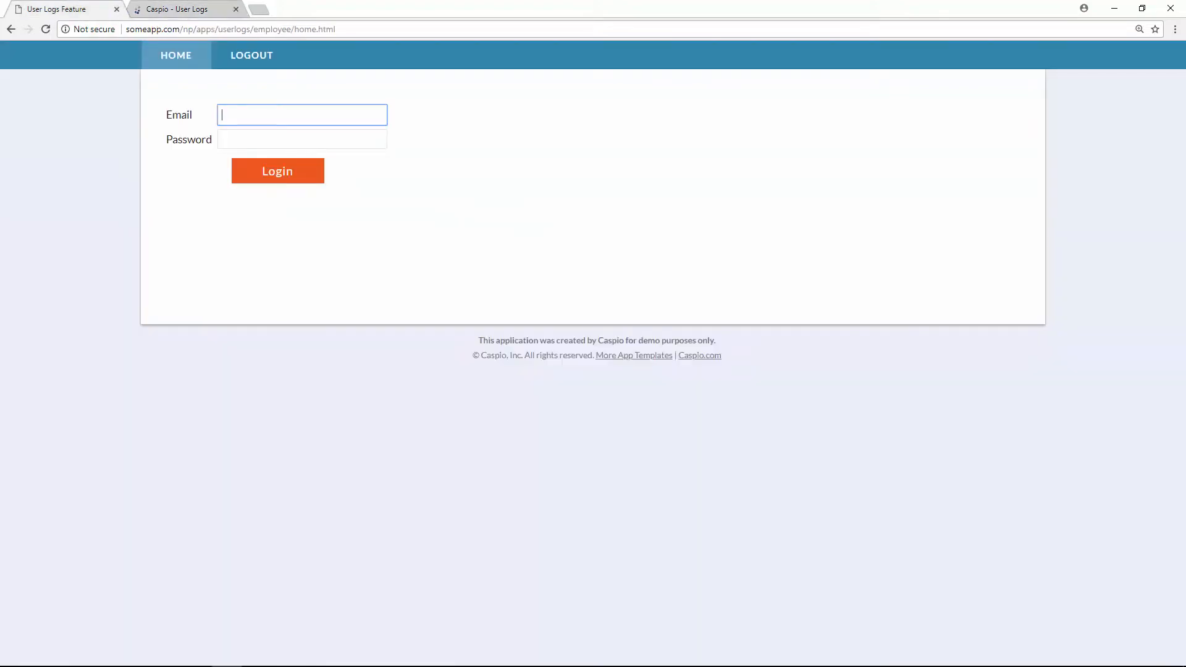
Step: Attempt a demo-app login as the suggested sally email, producing a failed login entry
text(sally)
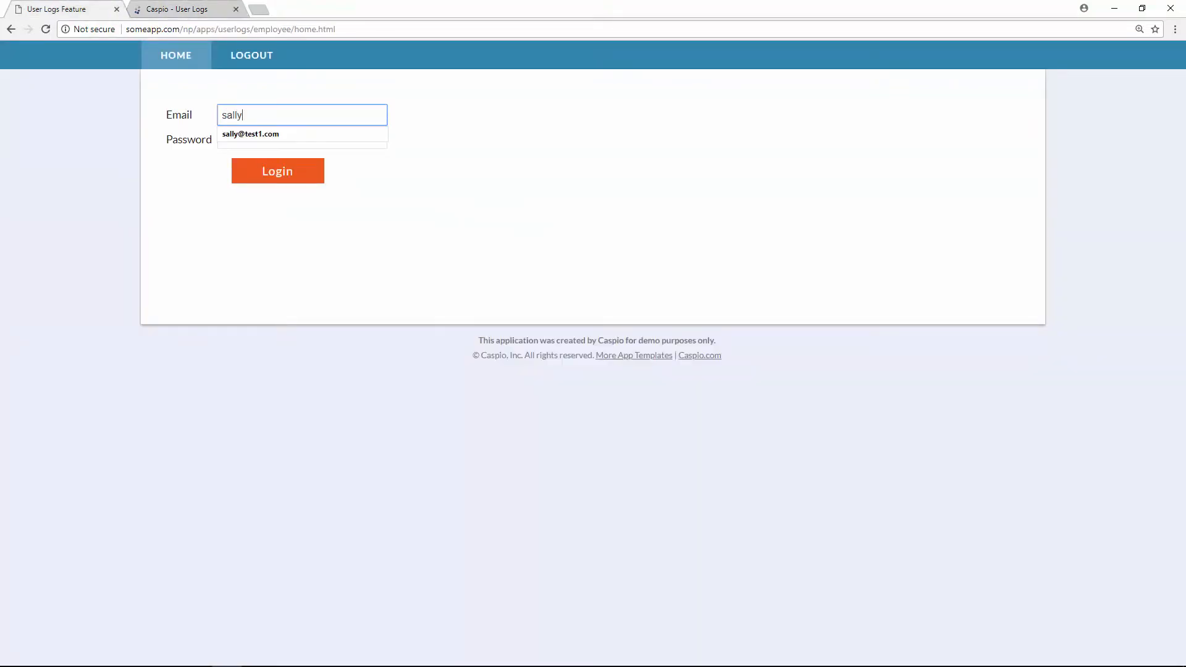
click(277, 170)
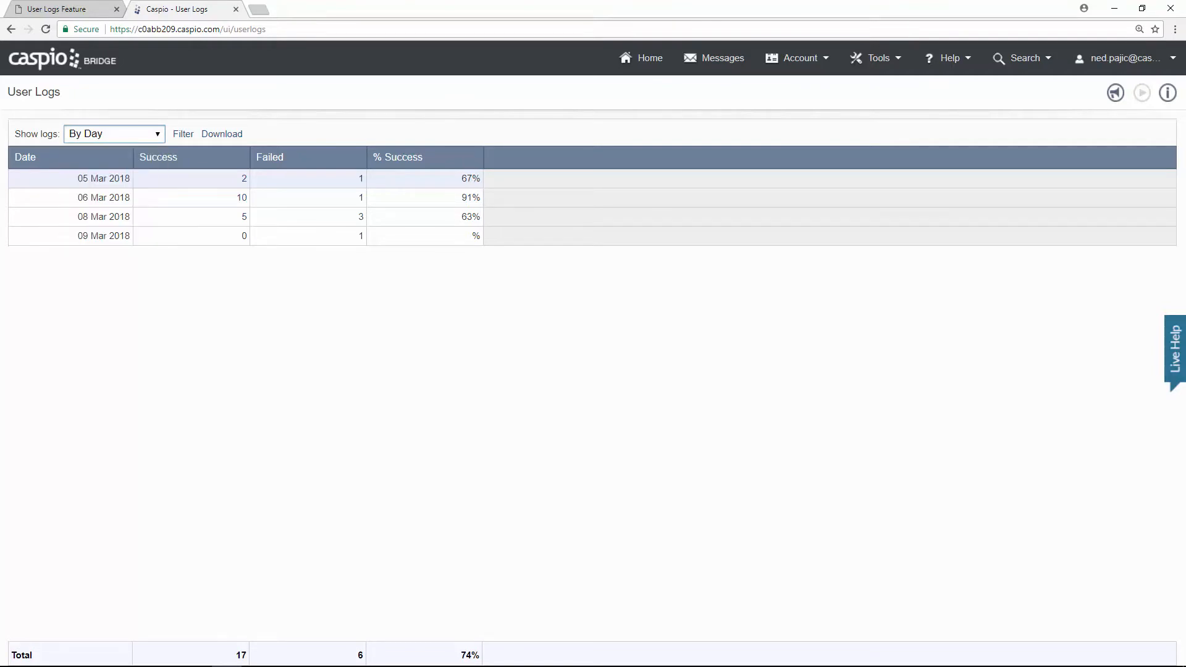
Step: Return from the by-day User Logs summary to the demo app's login page
click(112, 133)
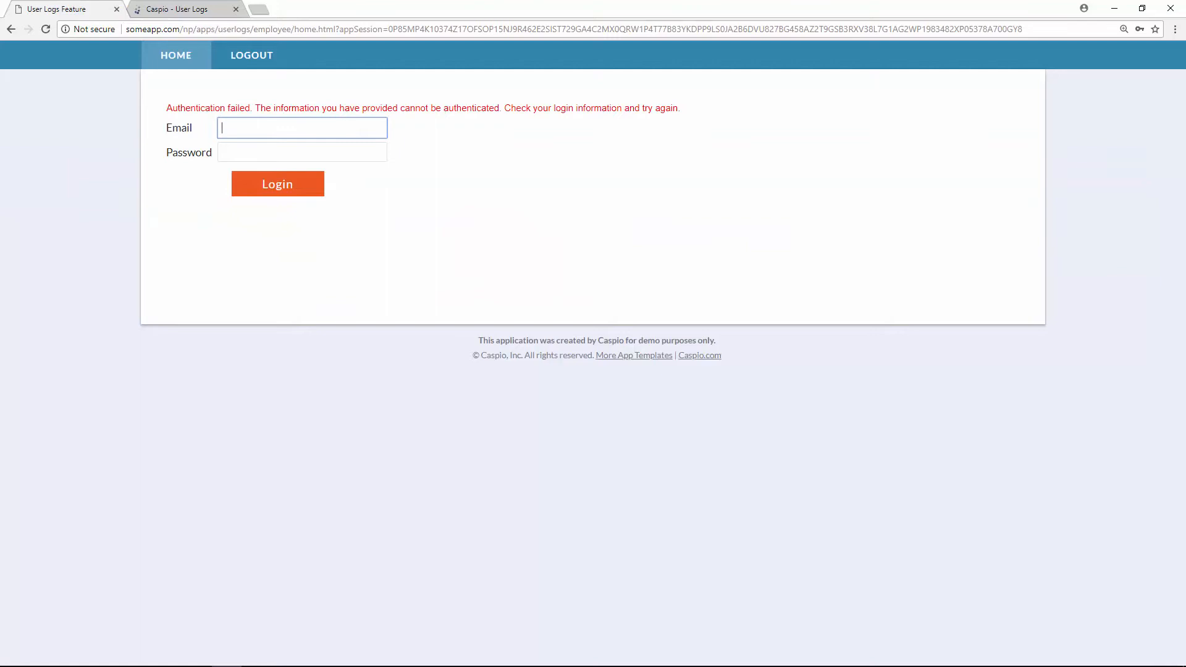
text(sally@test.com)
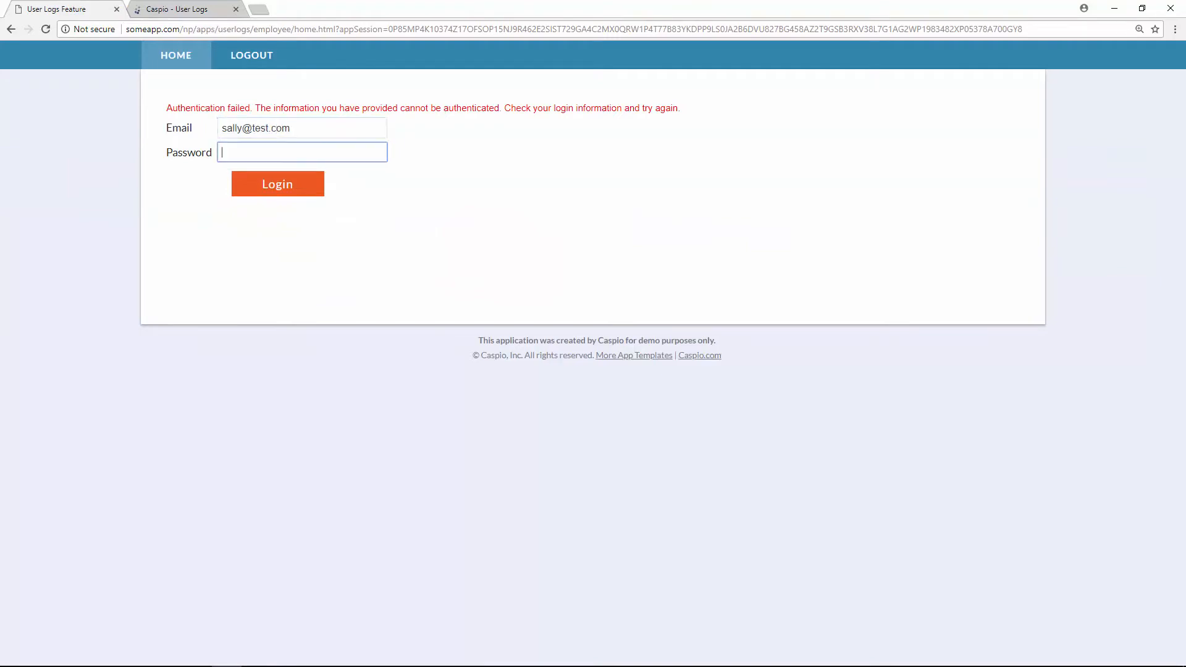
click(276, 183)
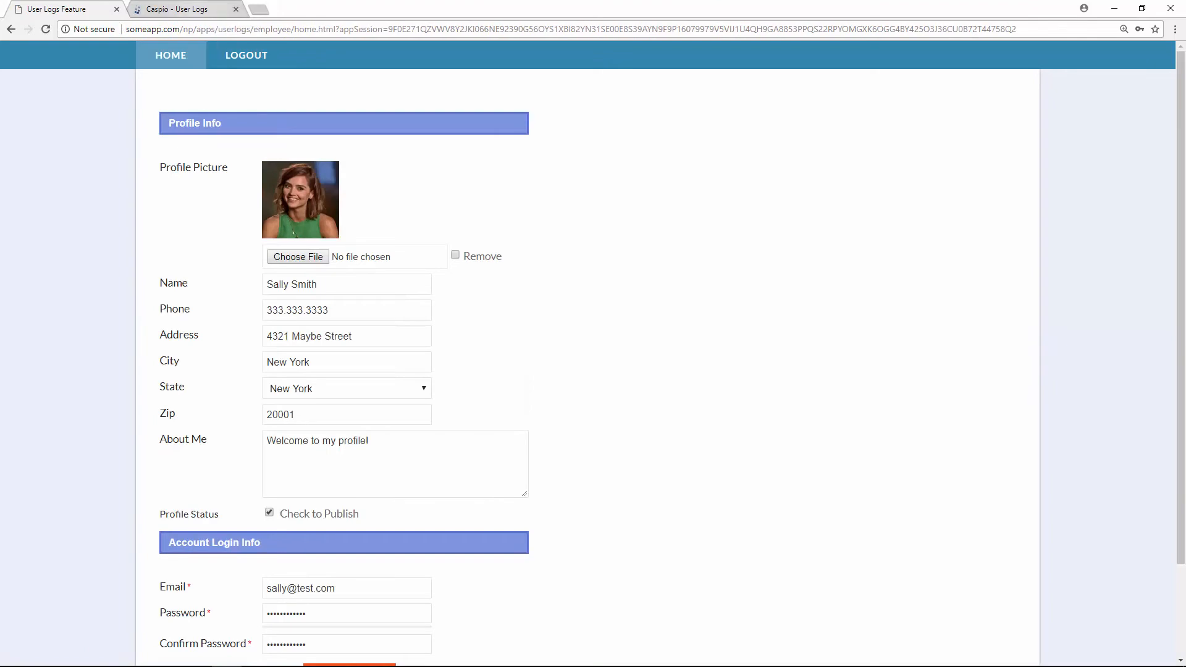
click(181, 9)
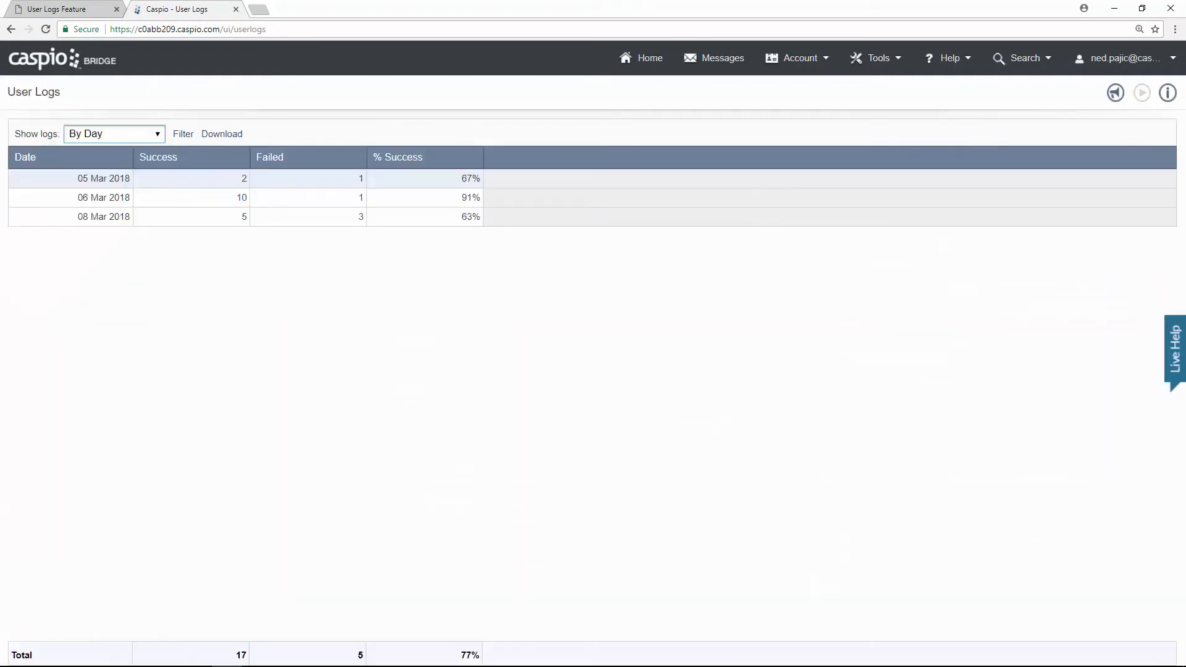
Step: Switch User Logs to the Detailed Report of individual logins and open its filter panel
click(114, 134)
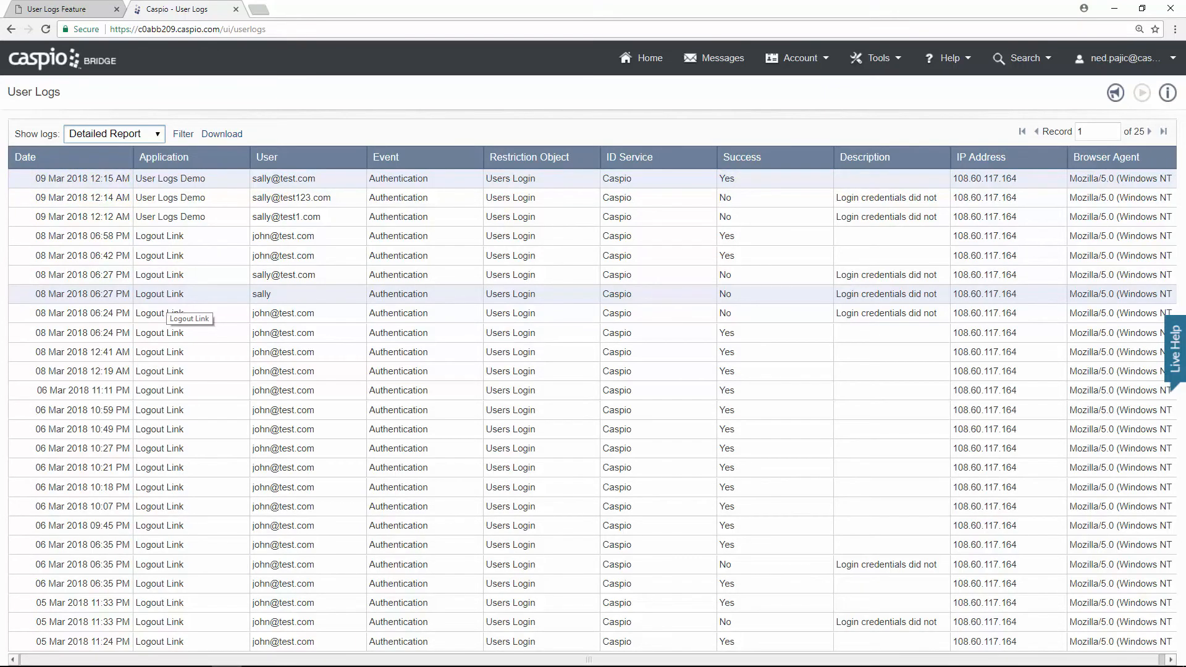
click(183, 134)
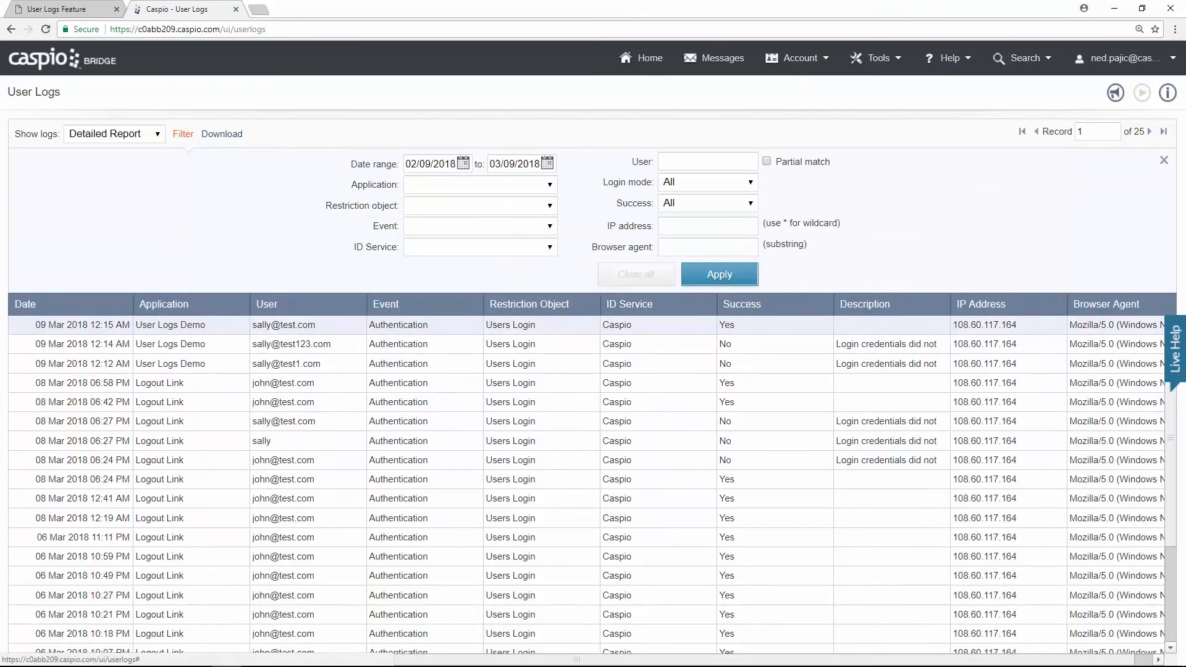
Step: Open the Show logs dropdown listing report types from By Day to Detailed Report
click(221, 133)
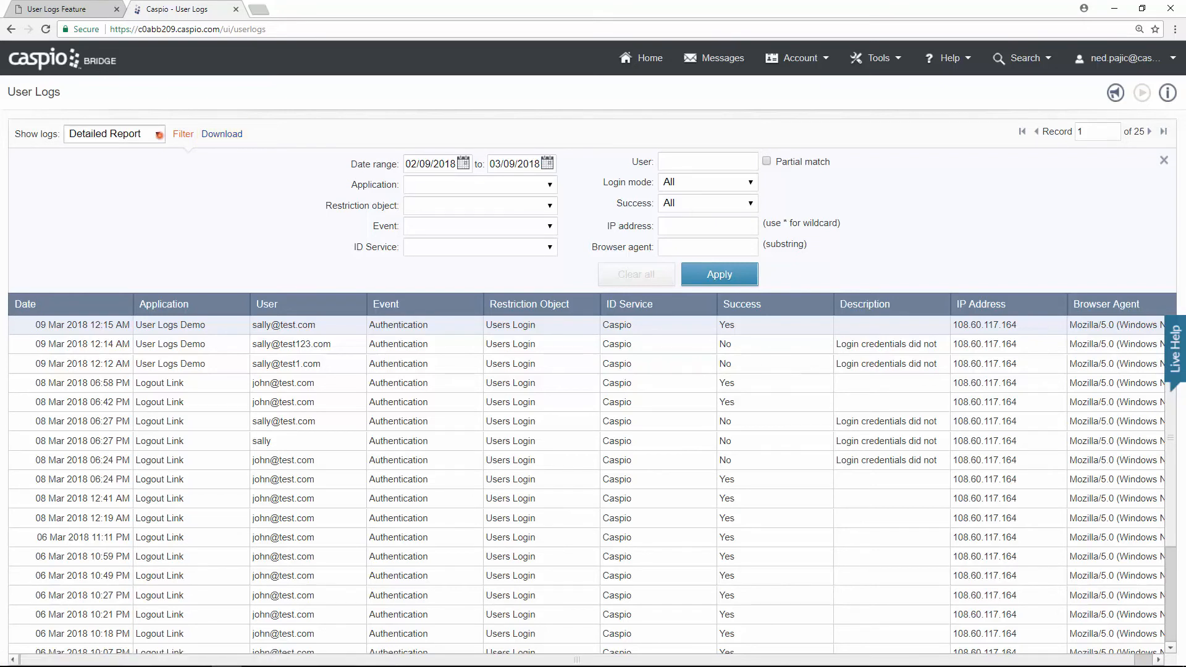
click(114, 133)
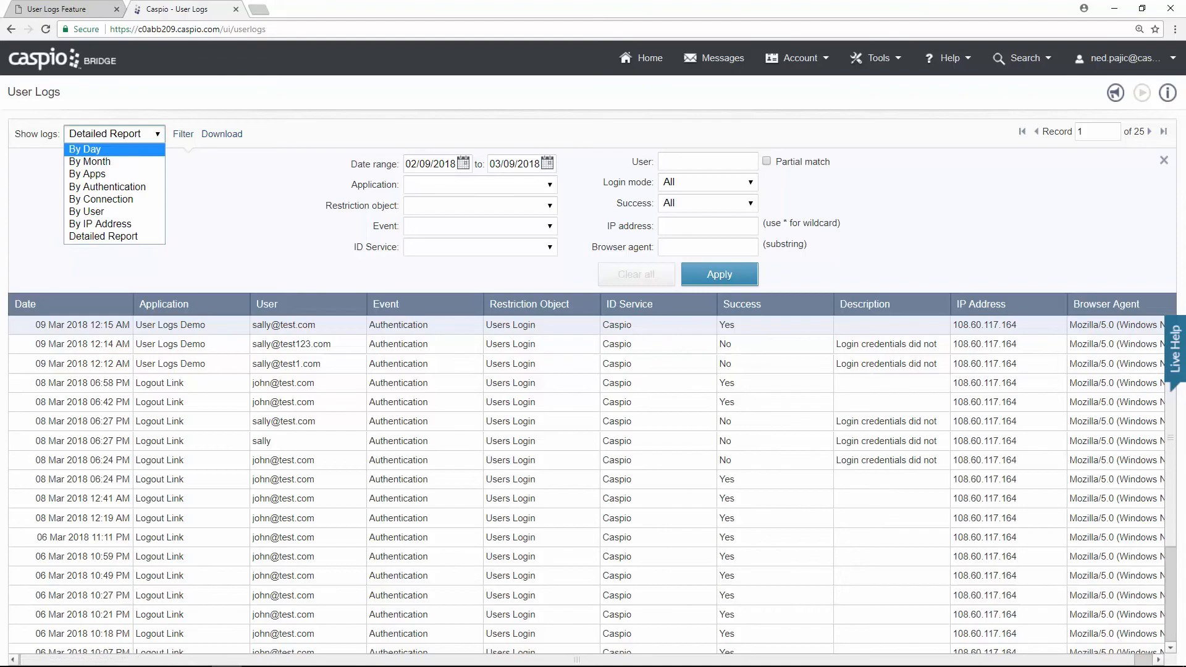
mouse_move(100, 200)
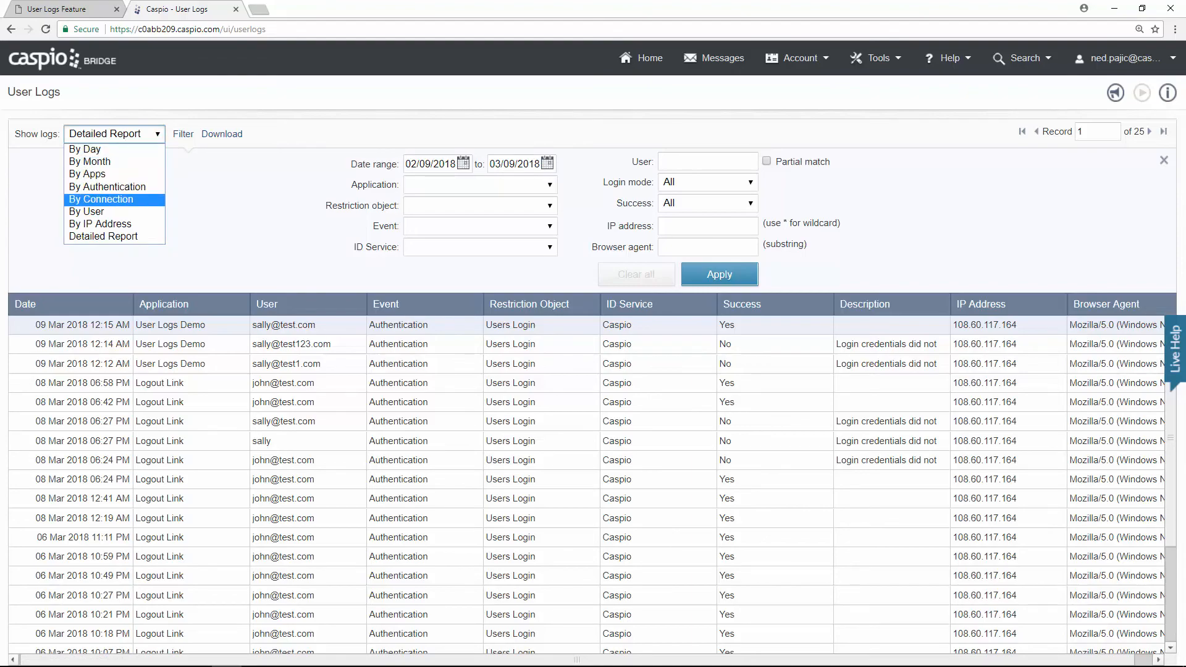